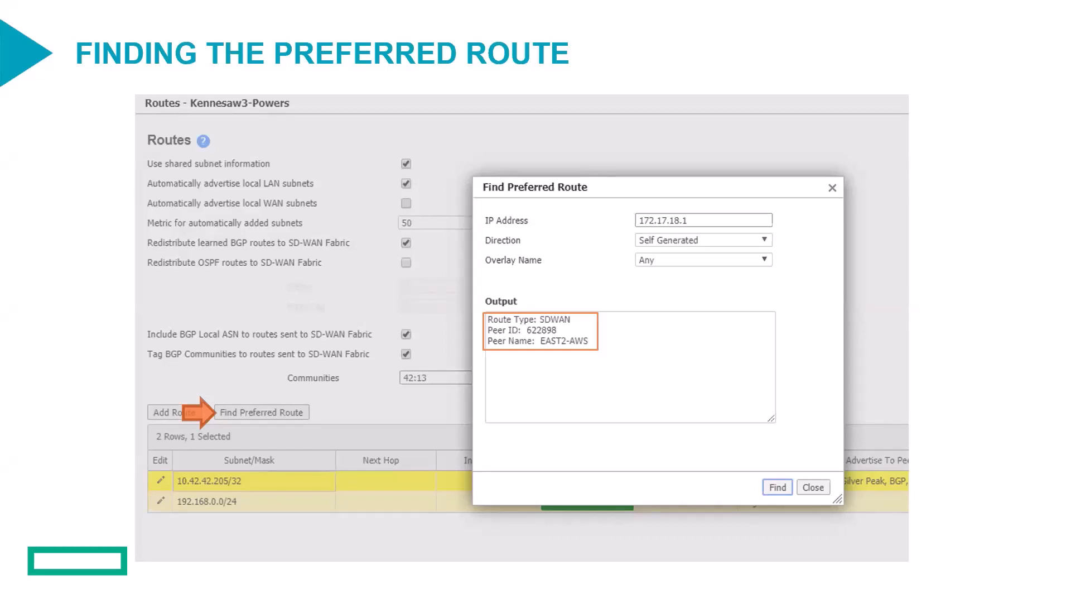
mouse_move(660, 263)
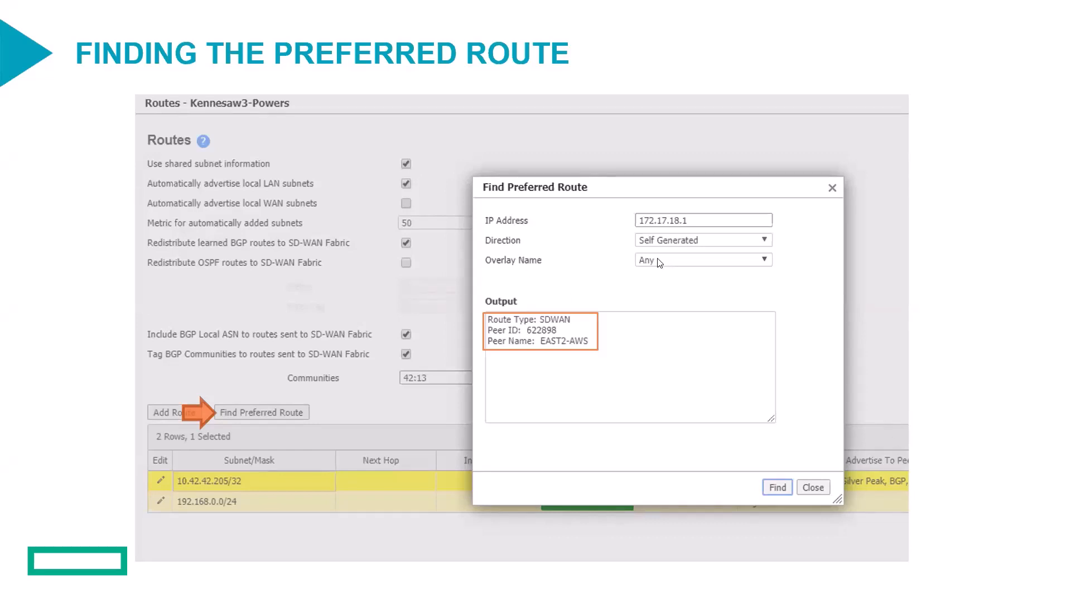
mouse_move(659, 240)
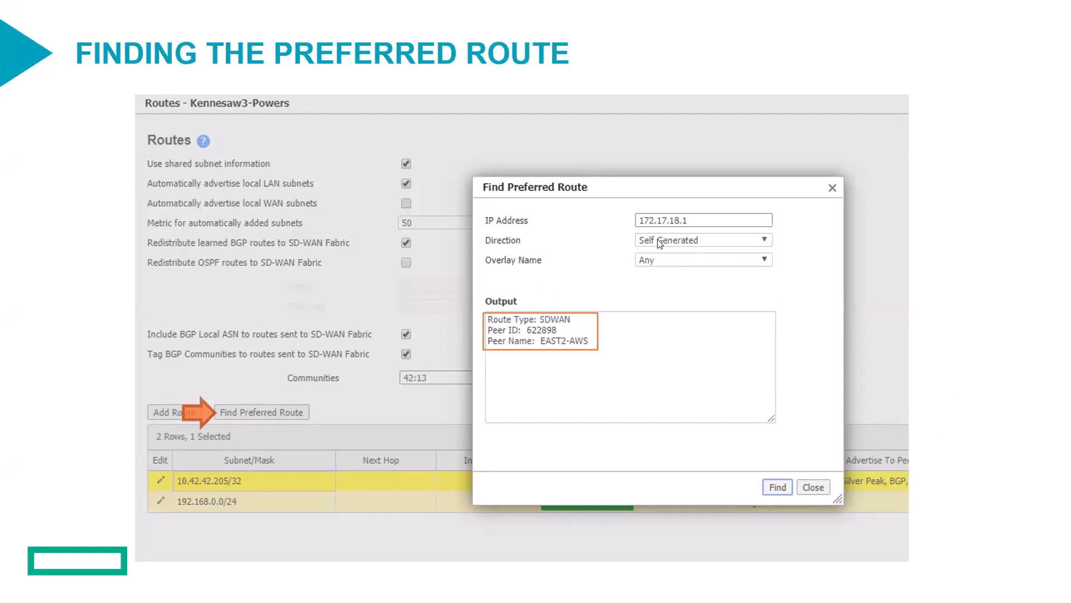
mouse_move(670, 265)
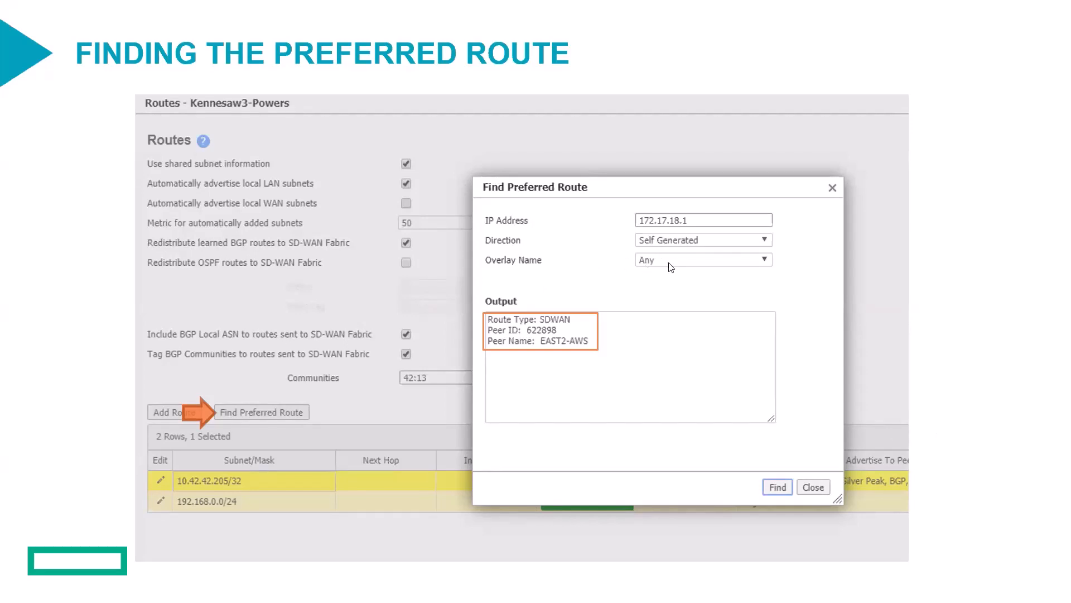